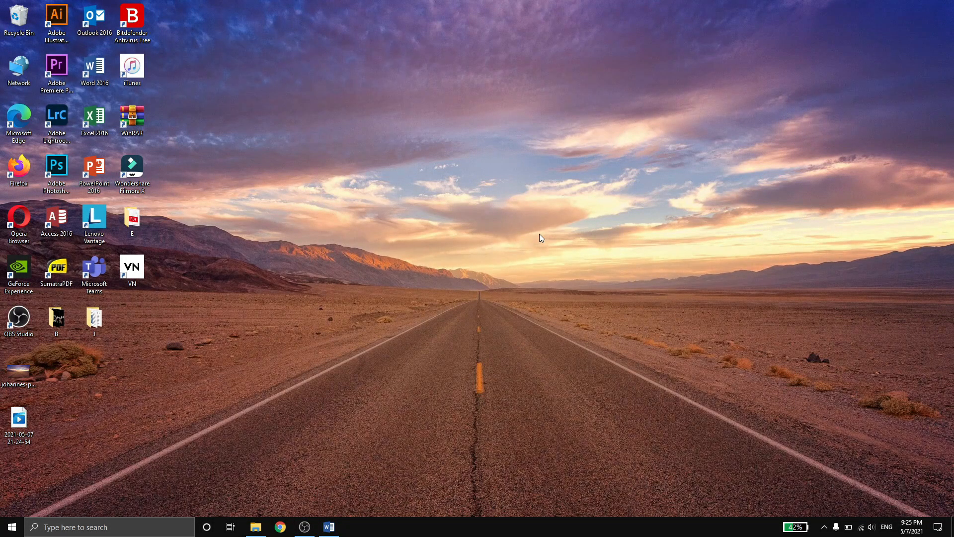
pyautogui.moveTo(229, 323)
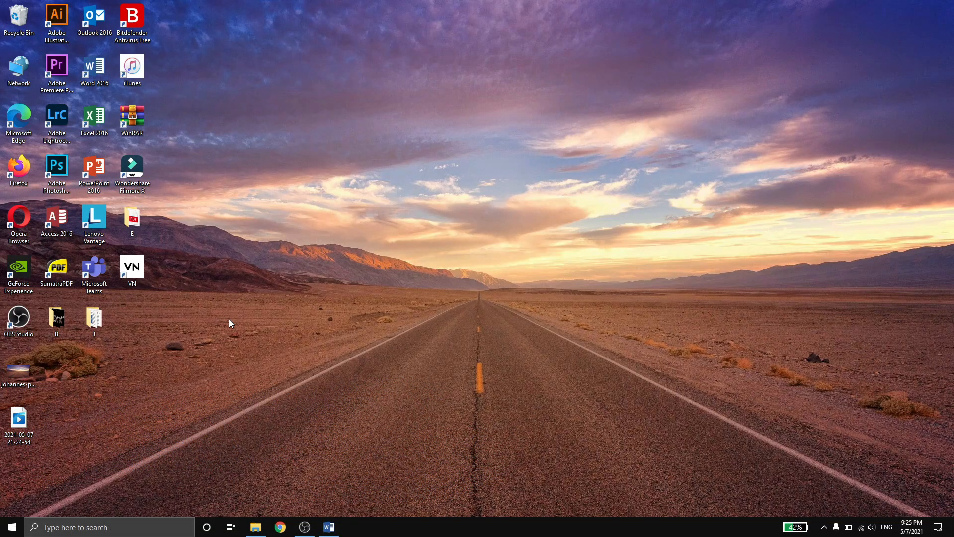
pyautogui.moveTo(203, 319)
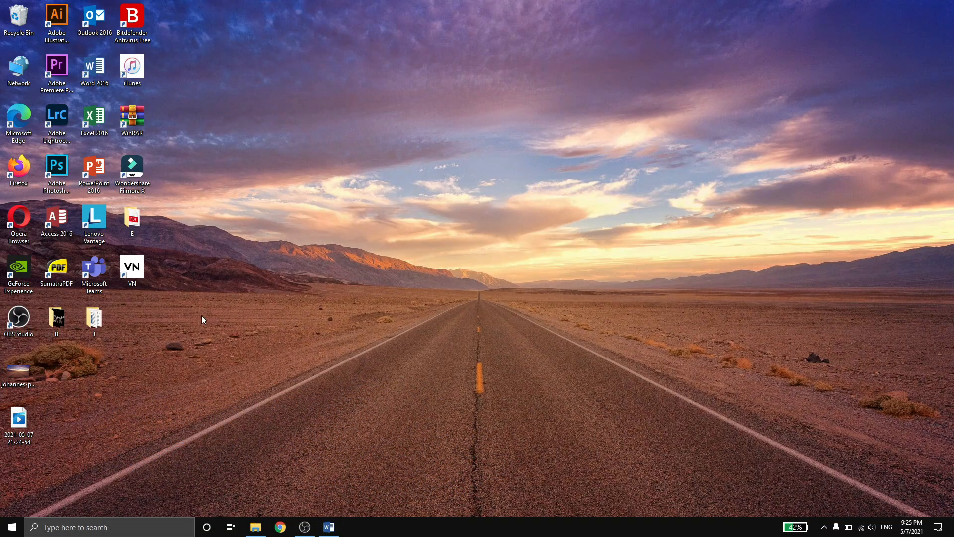
pyautogui.moveTo(233, 341)
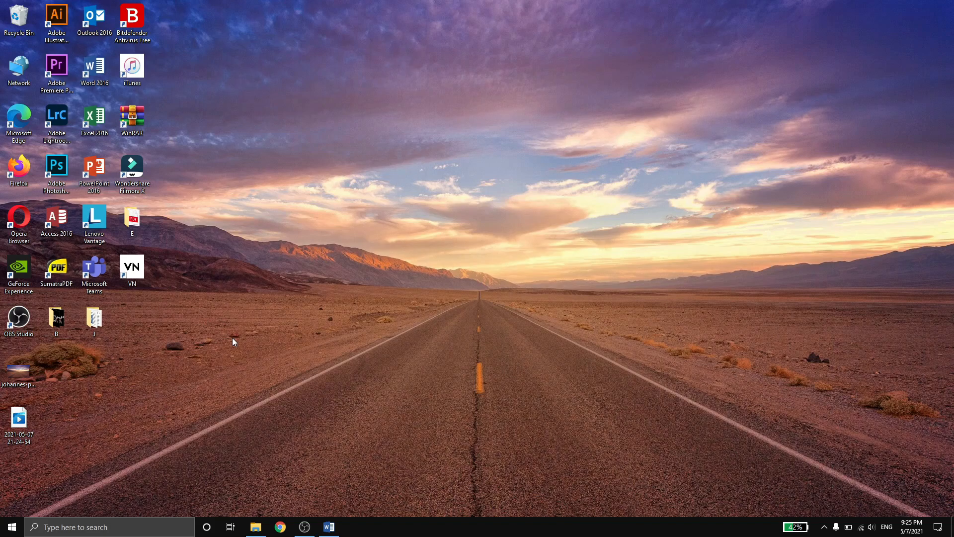
# Step: Launch VN Video Editor from the BlueStacks desktop shortcut
pyautogui.click(132, 268)
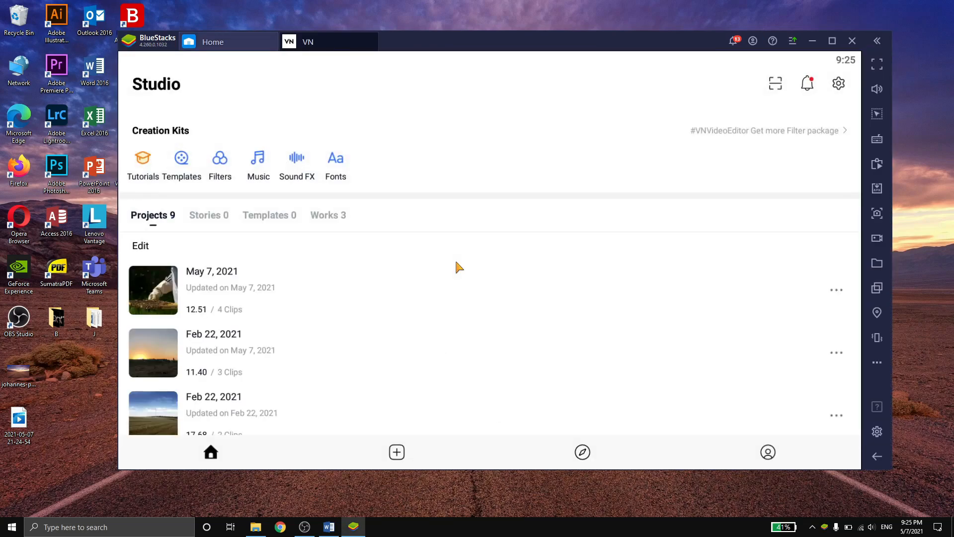
pyautogui.moveTo(437, 277)
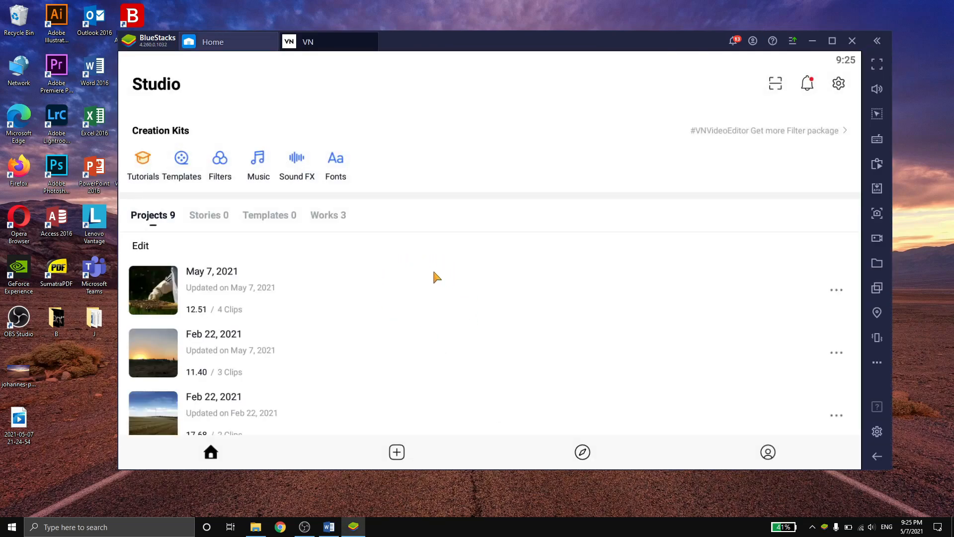
pyautogui.moveTo(391, 346)
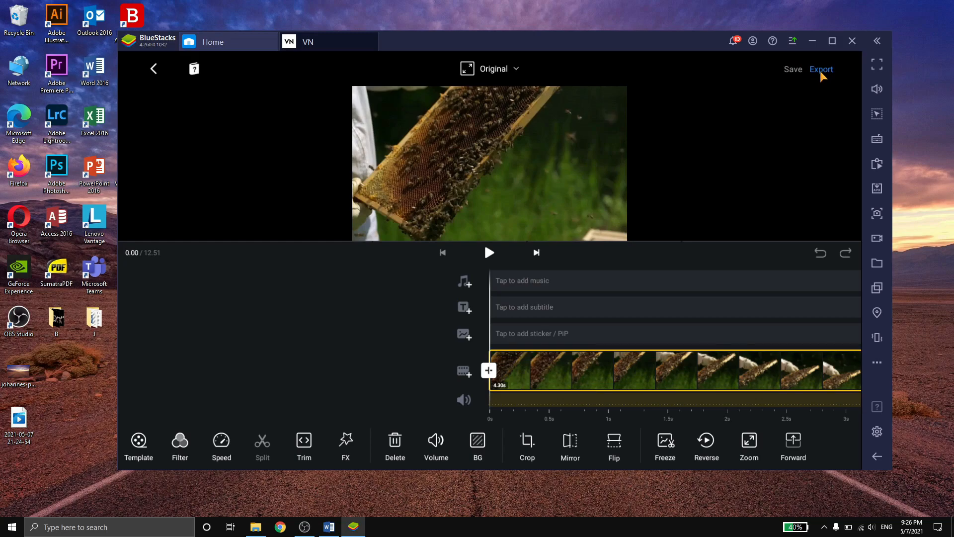
# Step: Export the beehive project as original 1080p video at high bitrate
pyautogui.click(821, 68)
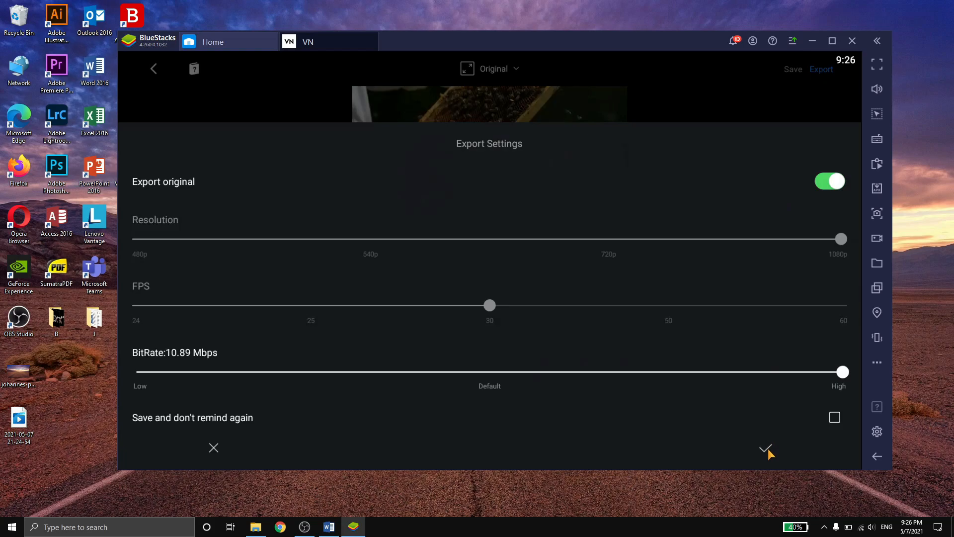
pyautogui.click(766, 449)
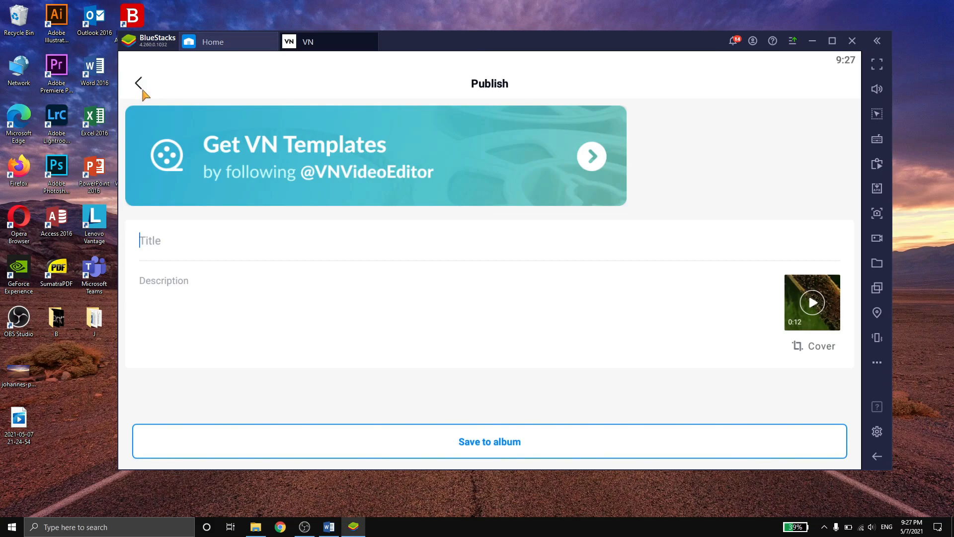
# Step: Return to Studio and choose Share on the newest exported beehive video under Works
pyautogui.click(139, 84)
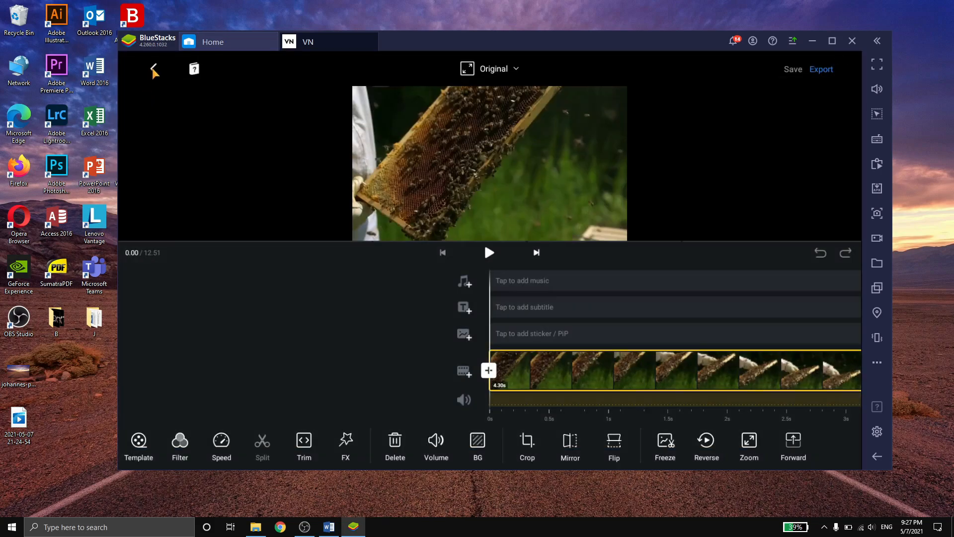
pyautogui.click(155, 69)
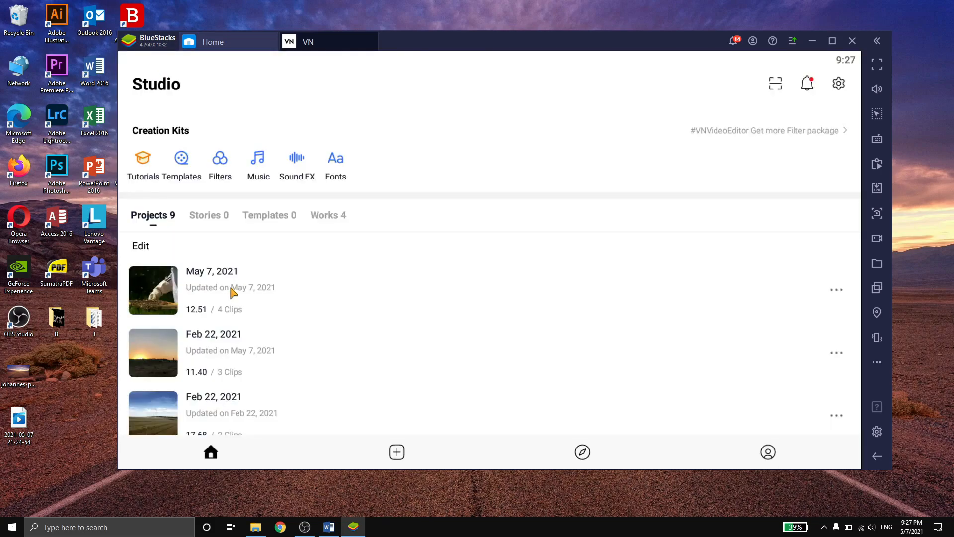
pyautogui.moveTo(184, 305)
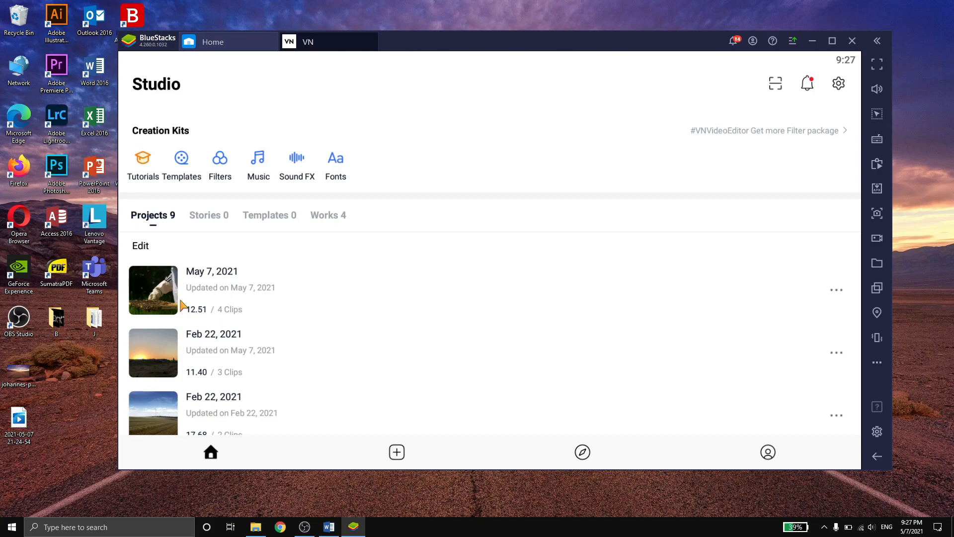
pyautogui.moveTo(346, 211)
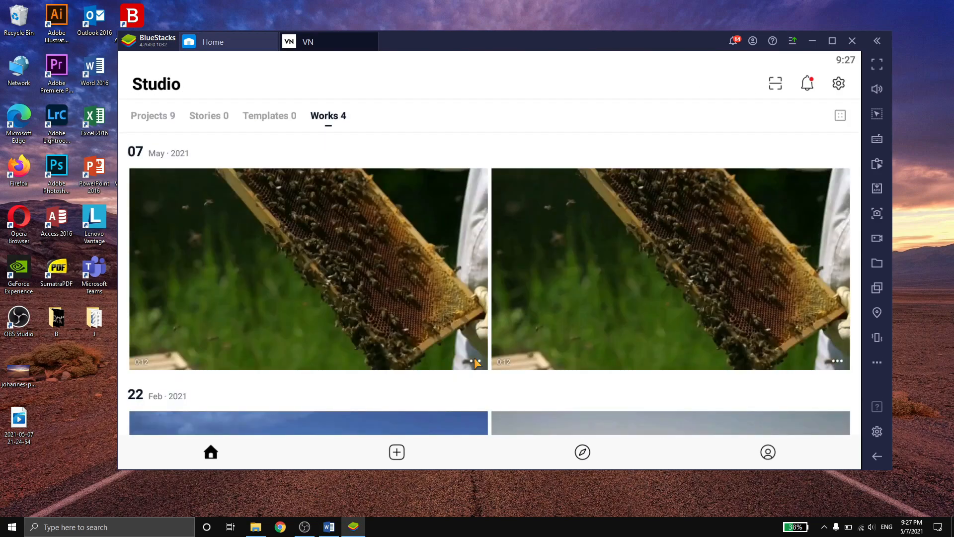
pyautogui.click(837, 361)
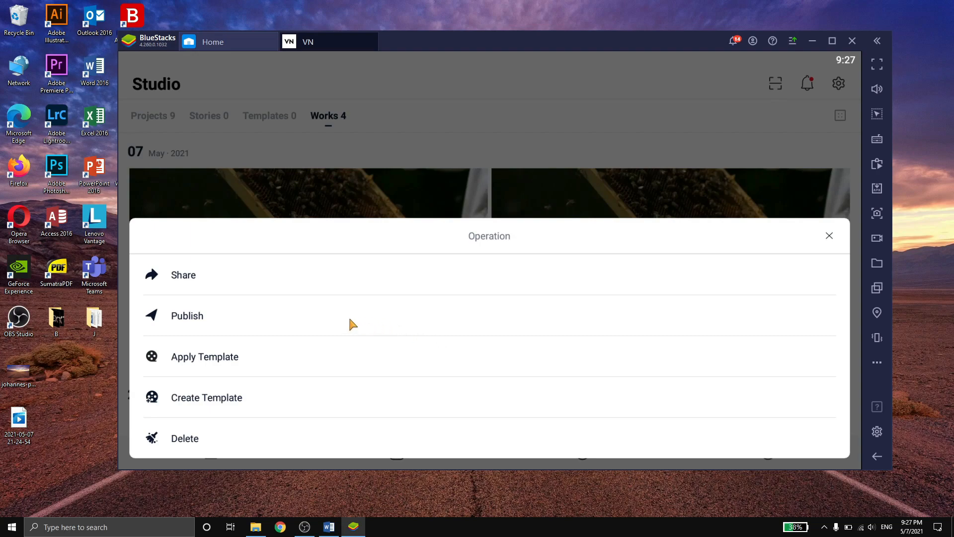
pyautogui.click(183, 274)
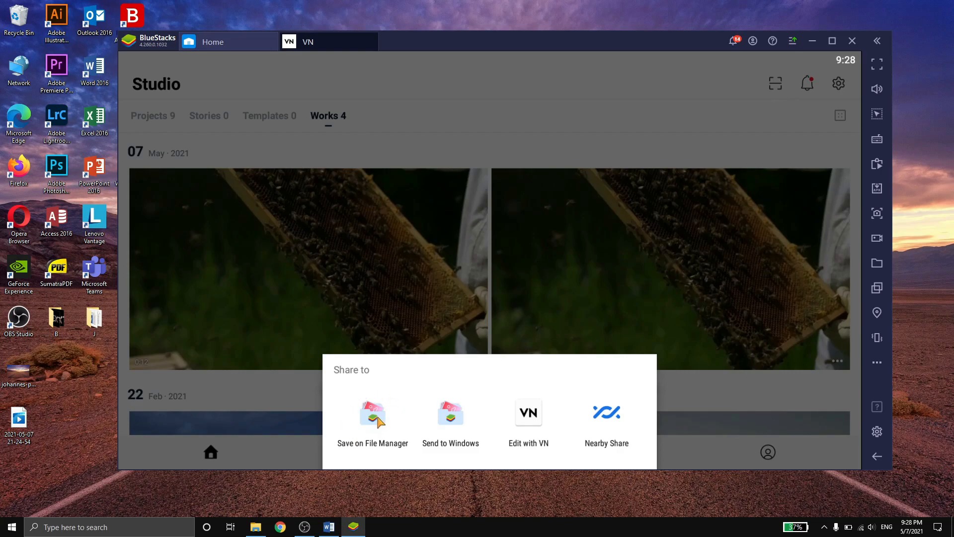
# Step: Save the video to Media Manager, select it, and begin Export to Windows for VN20210507_212635.mp4
pyautogui.click(373, 419)
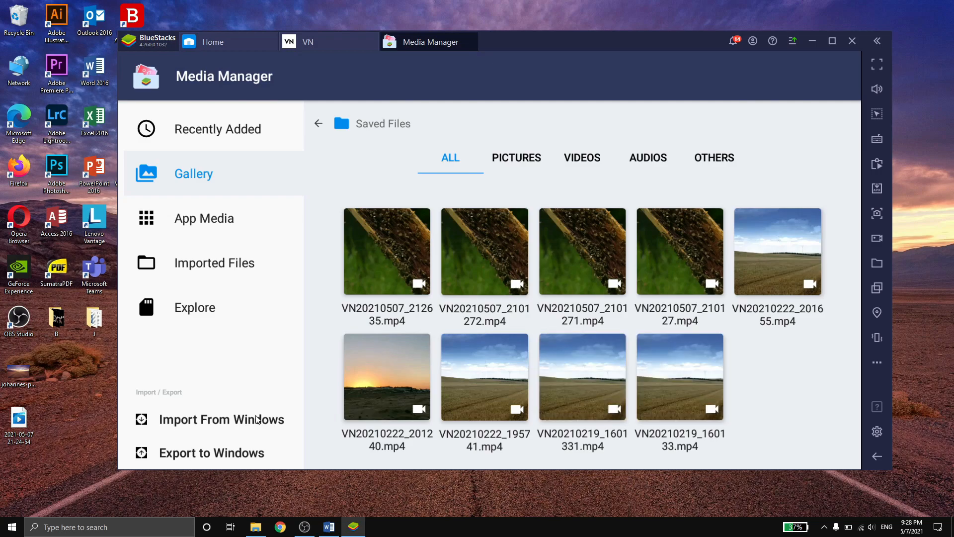
pyautogui.moveTo(250, 419)
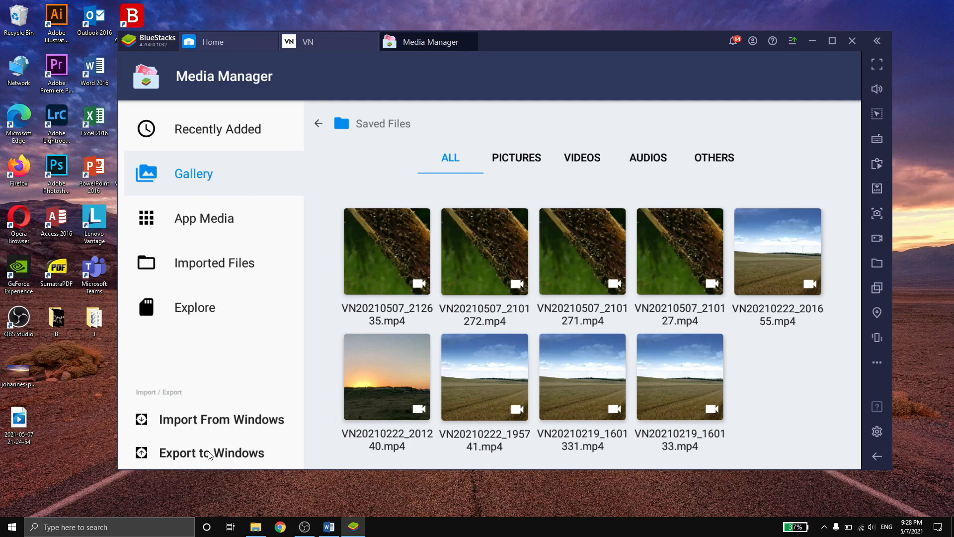
pyautogui.click(211, 453)
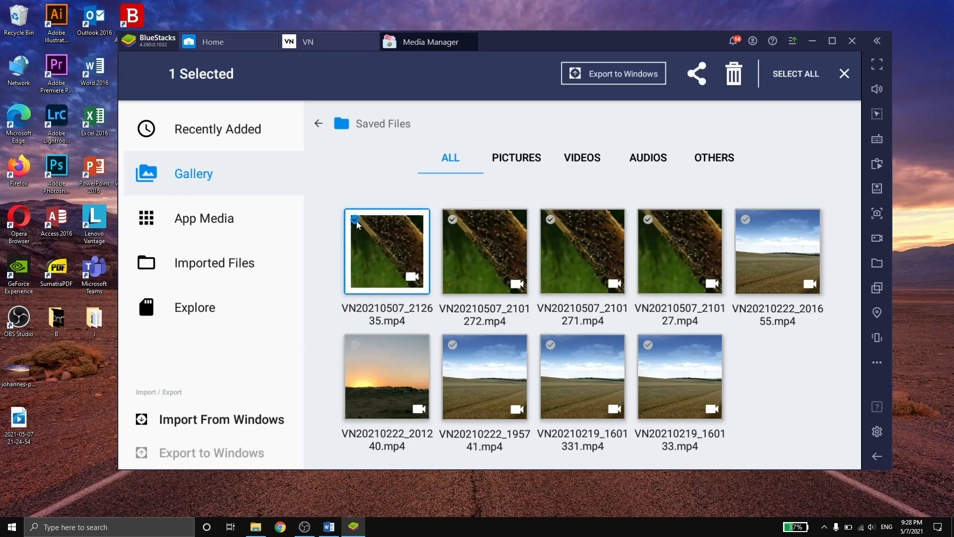
pyautogui.moveTo(384, 217)
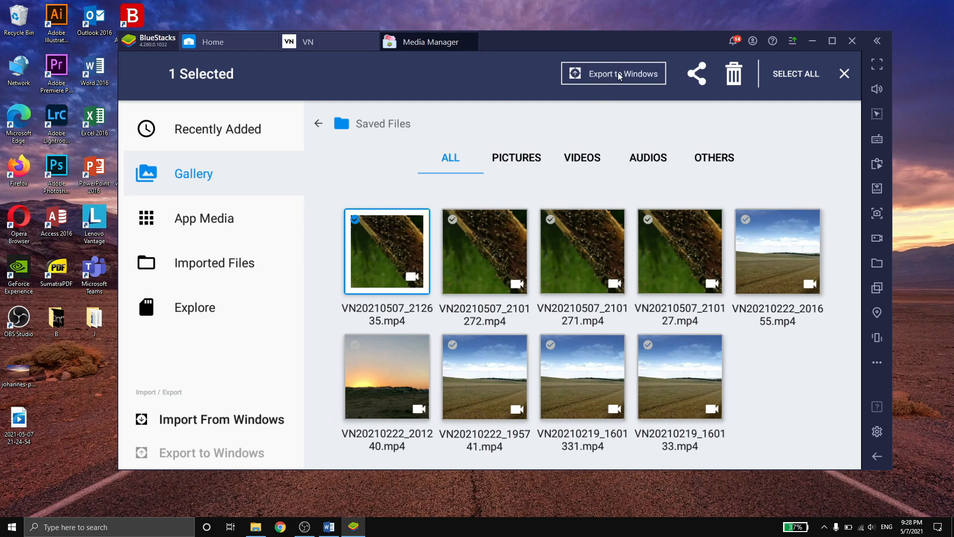
pyautogui.click(614, 73)
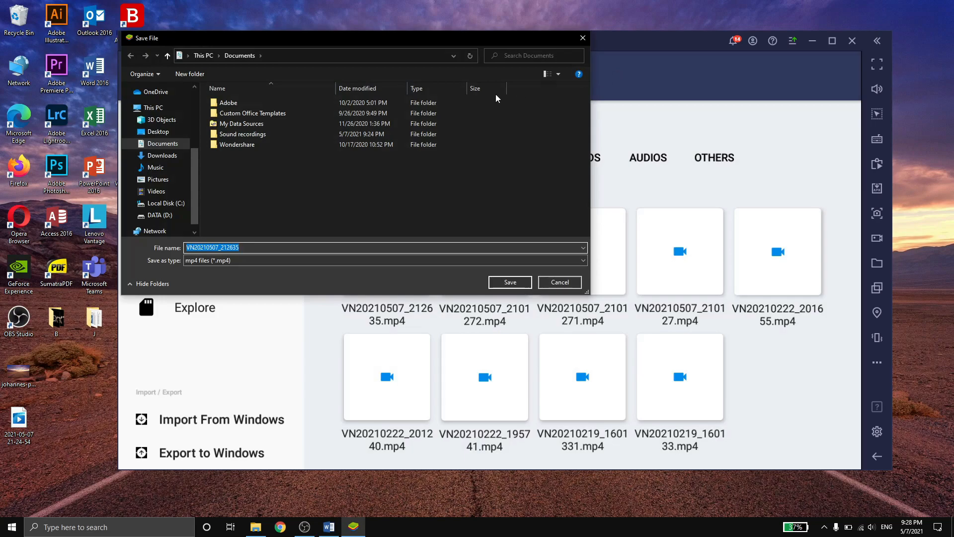